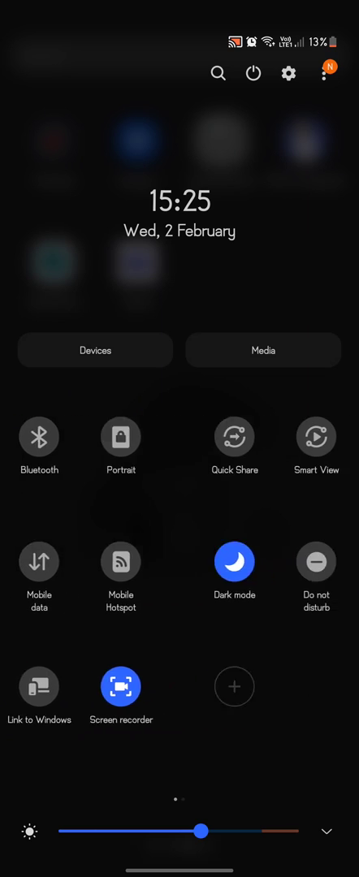
# Start the QR code scanner from the second Quick Settings page on the monitor's enrollment code
pyautogui.hscroll(-3)
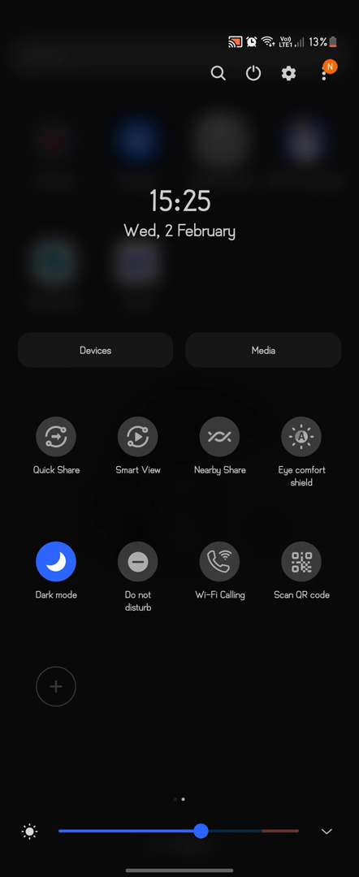
pyautogui.click(301, 561)
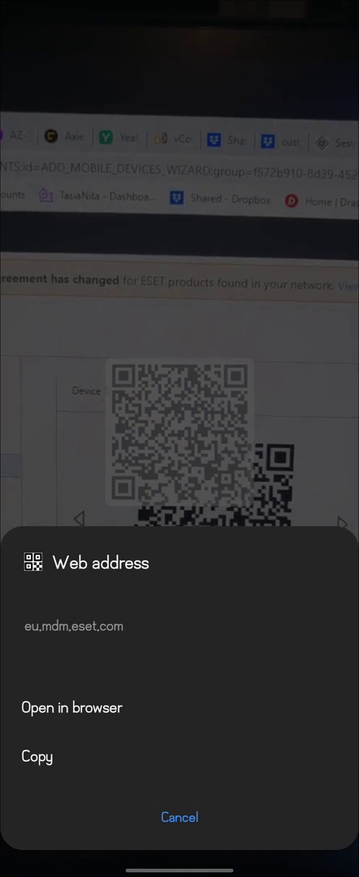
# Open eu.mdm.eset.com in the browser and choose Connect Android to reach Google Play
pyautogui.click(72, 707)
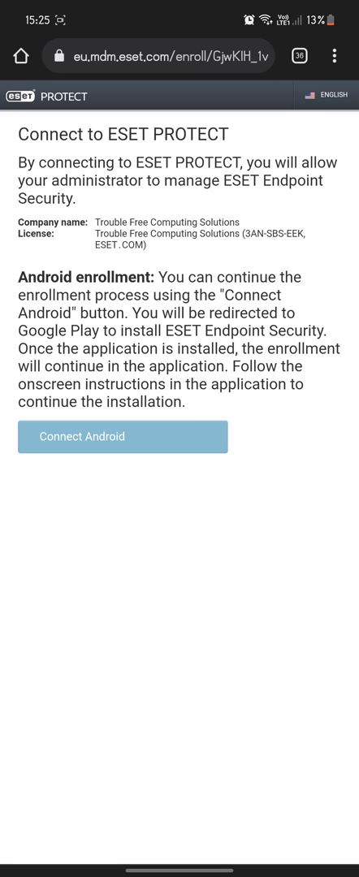
pyautogui.click(121, 437)
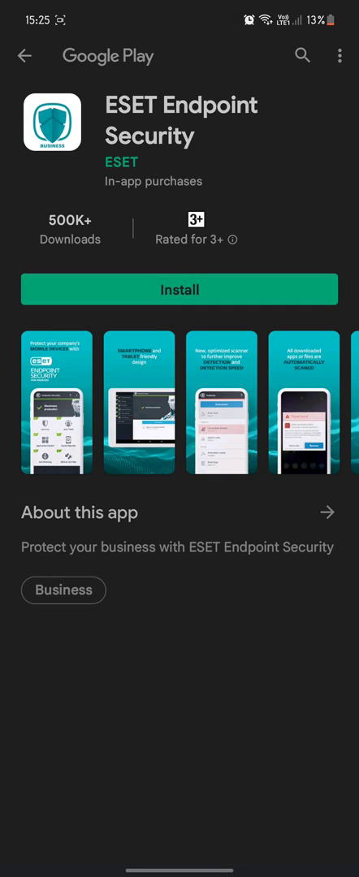
# Install ESET Endpoint Security from its Google Play listing
pyautogui.scroll(-3)
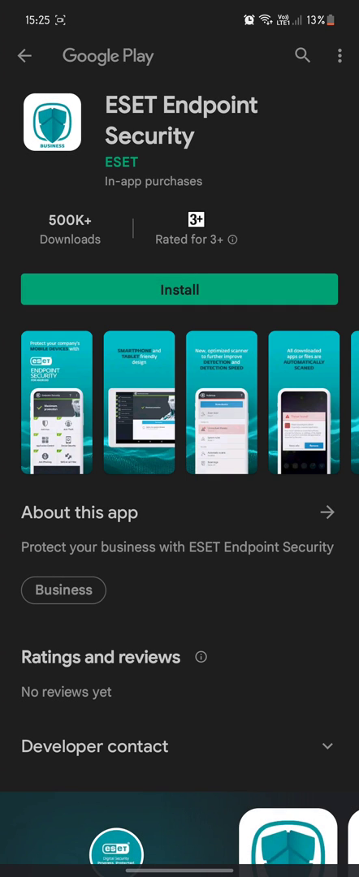
pyautogui.click(179, 289)
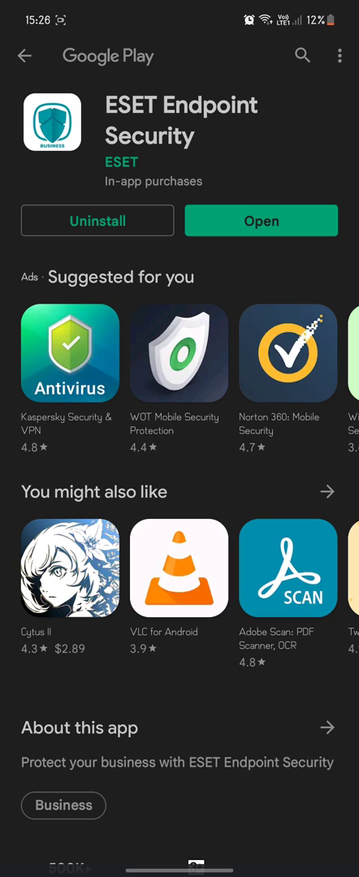
# Launch the app and grant location while in use, phone calls, and location all the time
pyautogui.click(261, 221)
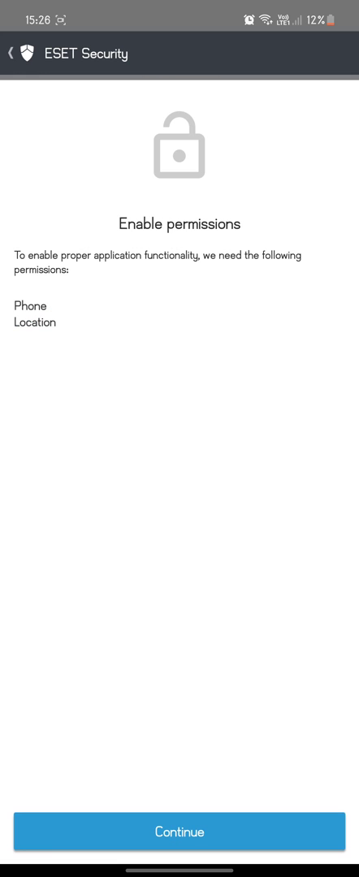
pyautogui.click(179, 831)
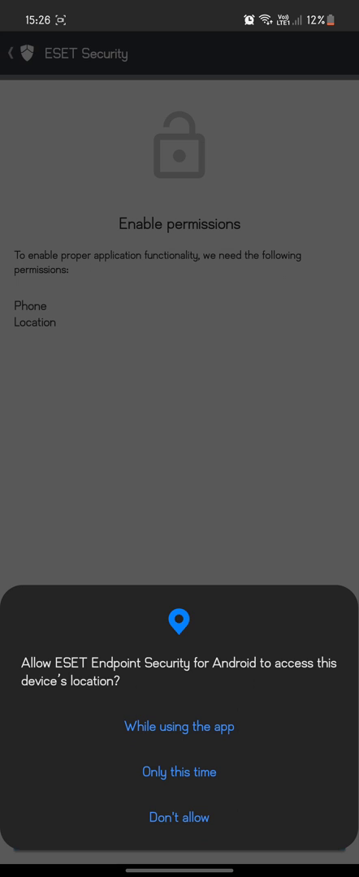
pyautogui.click(178, 726)
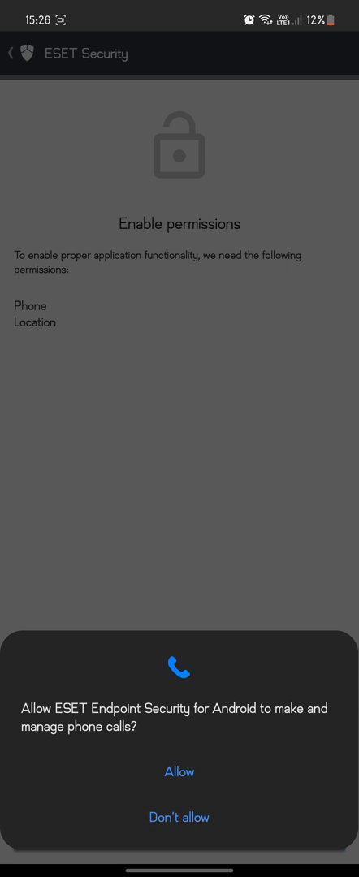
pyautogui.click(178, 771)
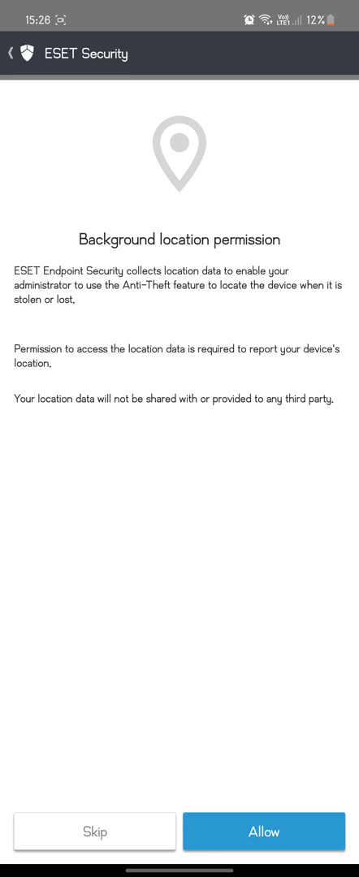
pyautogui.click(262, 832)
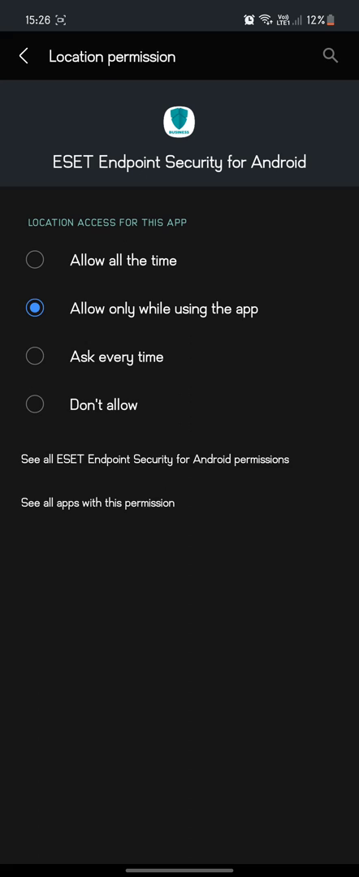
pyautogui.click(22, 56)
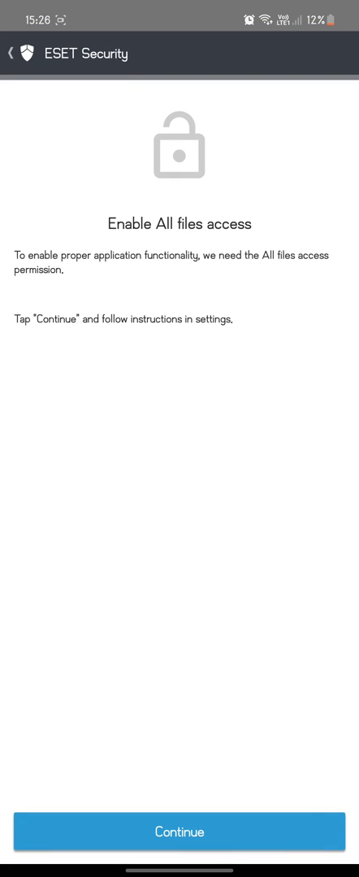
# Continue past the Enable All files access prompts into the system all files access list
pyautogui.click(179, 831)
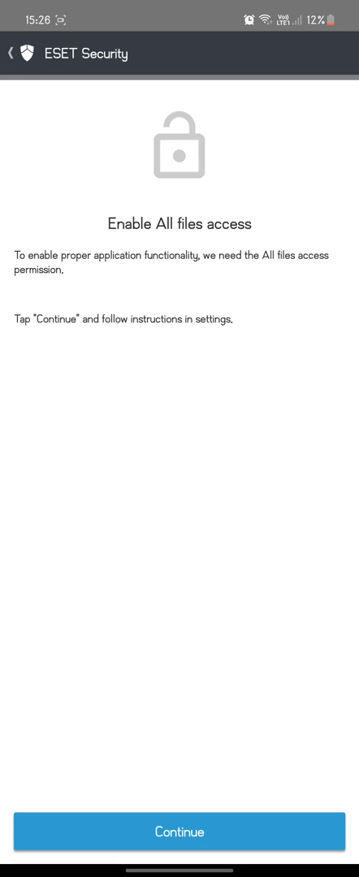
pyautogui.click(179, 831)
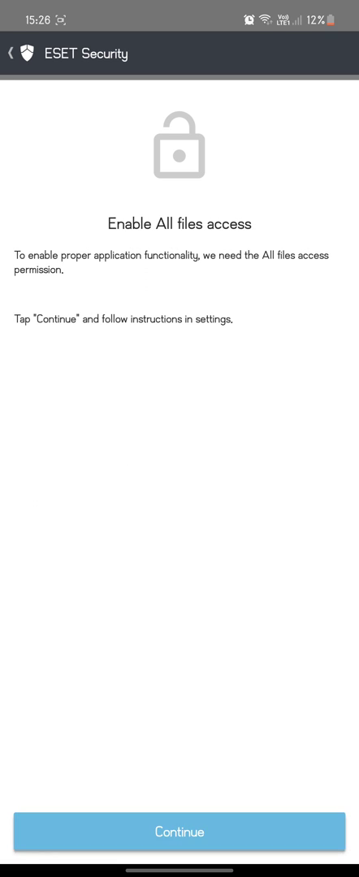
pyautogui.click(180, 831)
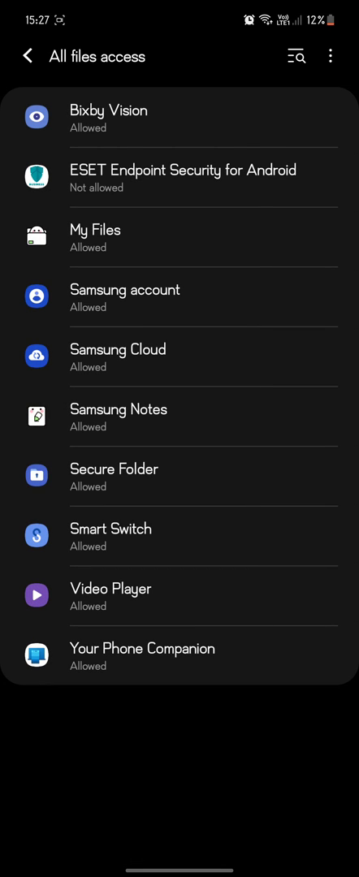
# Turn on Allow access to all files for ESET Endpoint Security for Android
pyautogui.click(182, 176)
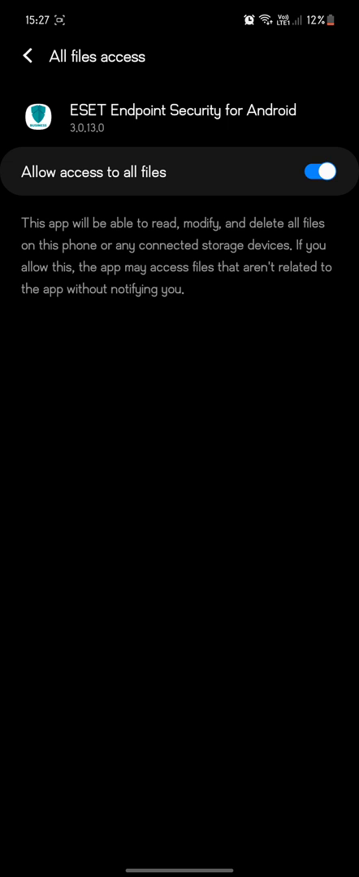
pyautogui.click(27, 56)
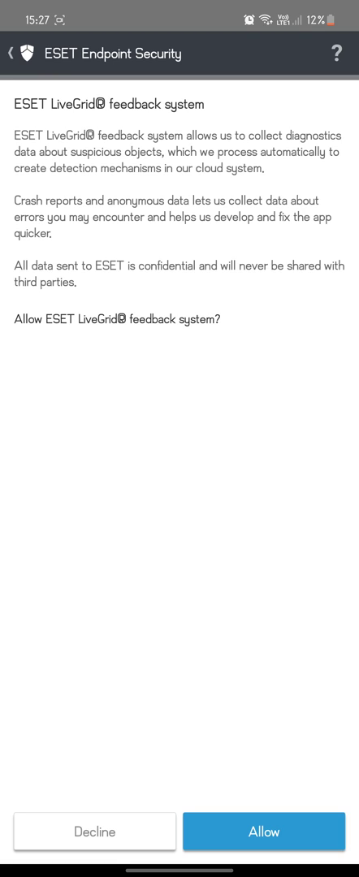
# Allow LiveGrid, then enter and save 'asiaNitobil' as the device name
pyautogui.click(262, 831)
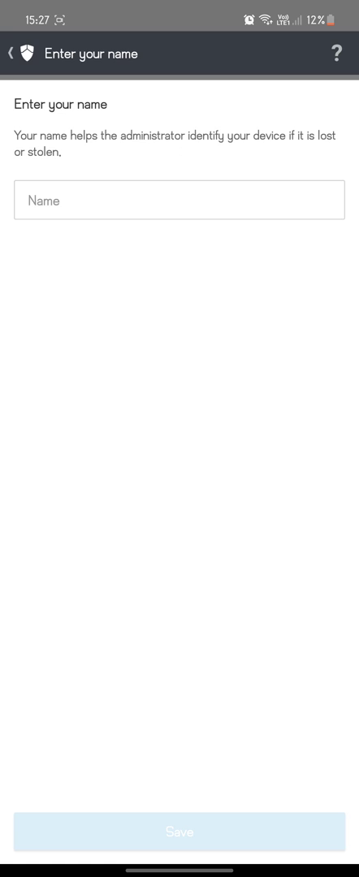
pyautogui.click(178, 200)
pyautogui.write('T')
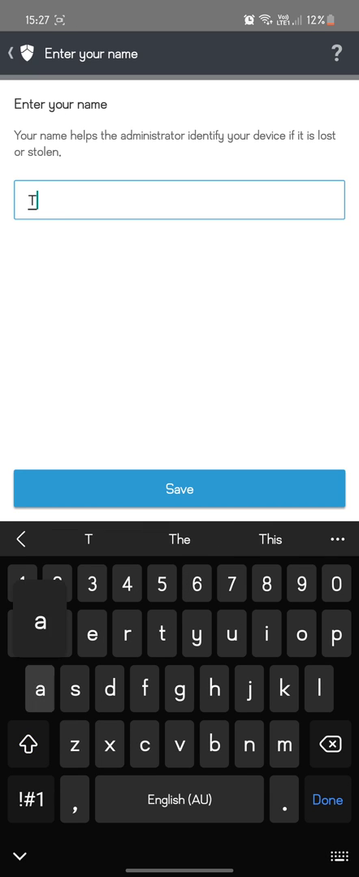
pyautogui.write('asia')
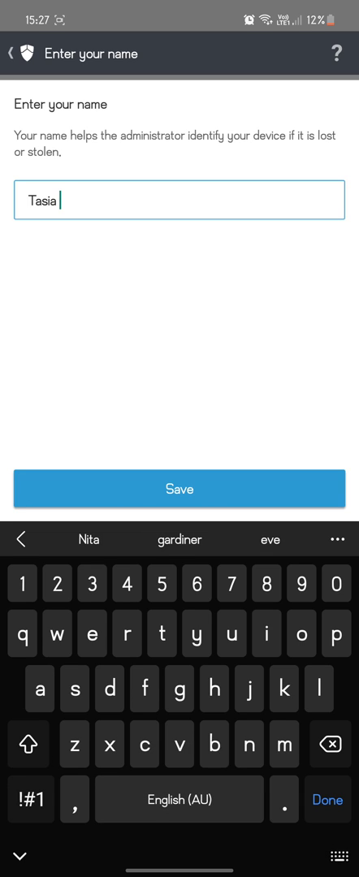
pyautogui.write('Nita M')
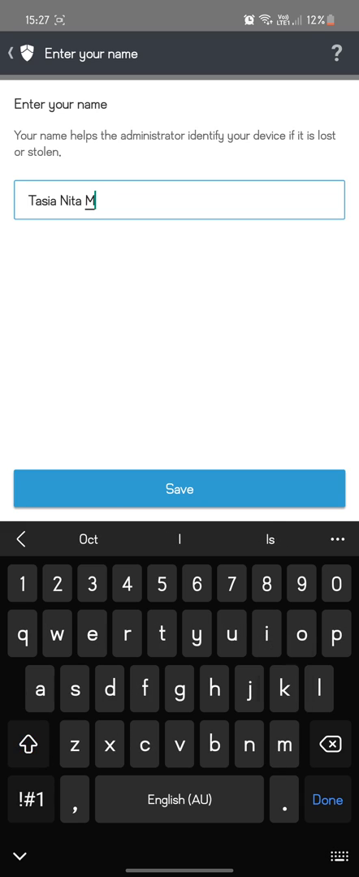
pyautogui.write('obile')
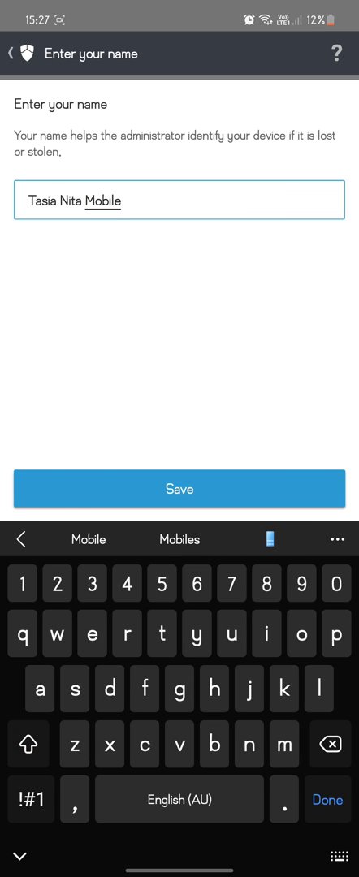
pyautogui.click(179, 488)
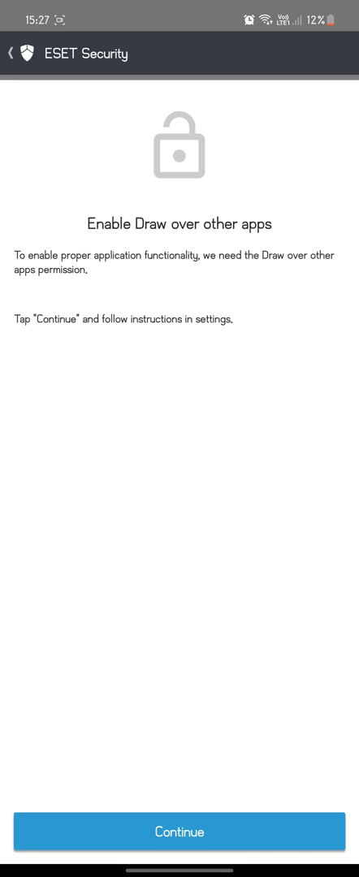
# Continue past Draw over other apps and choose Enable for uninstall protection
pyautogui.click(179, 830)
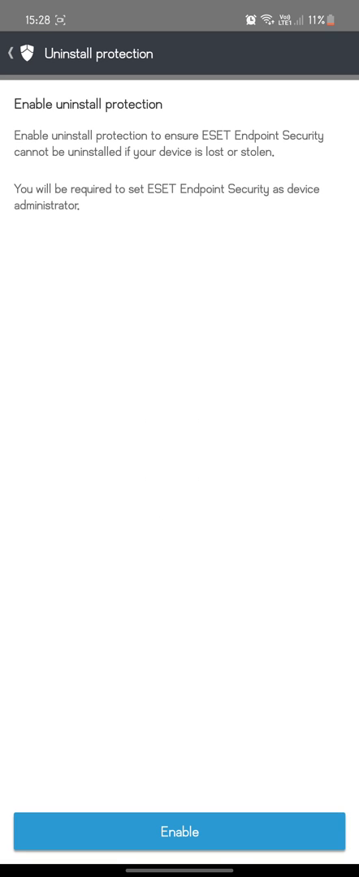
pyautogui.click(180, 831)
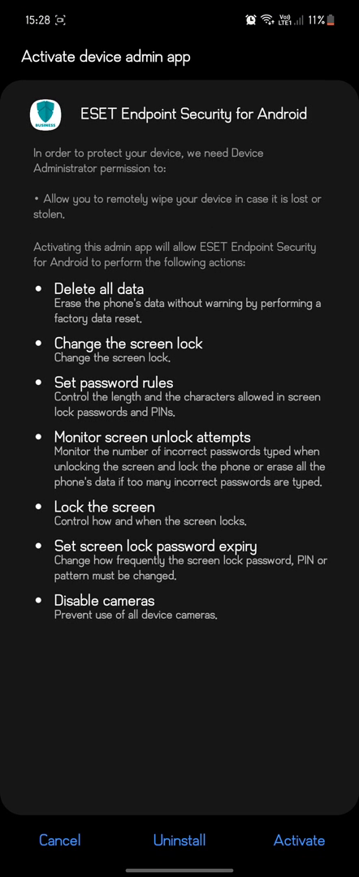